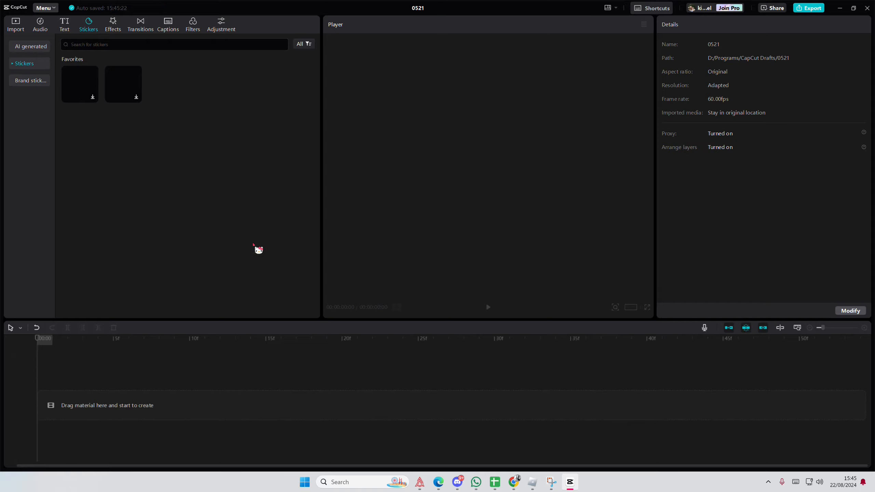
- Open the media library, then the AI generated sticker panel with its description prompt
click(15, 23)
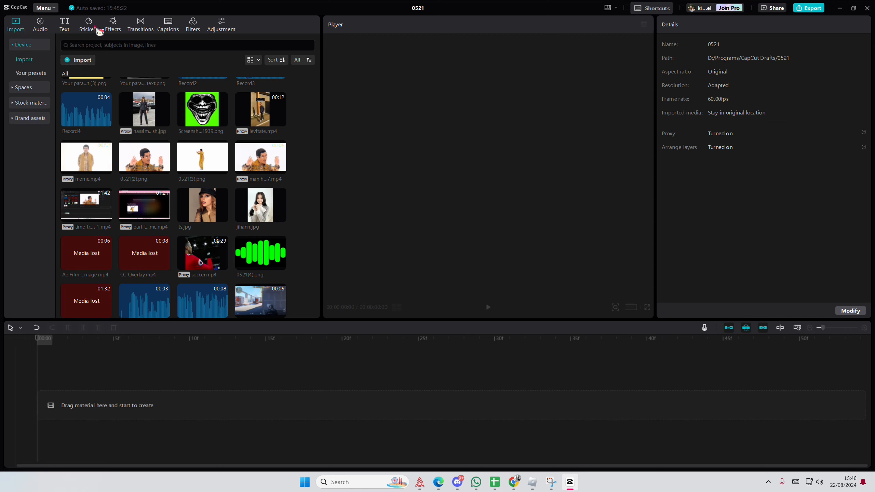
click(88, 22)
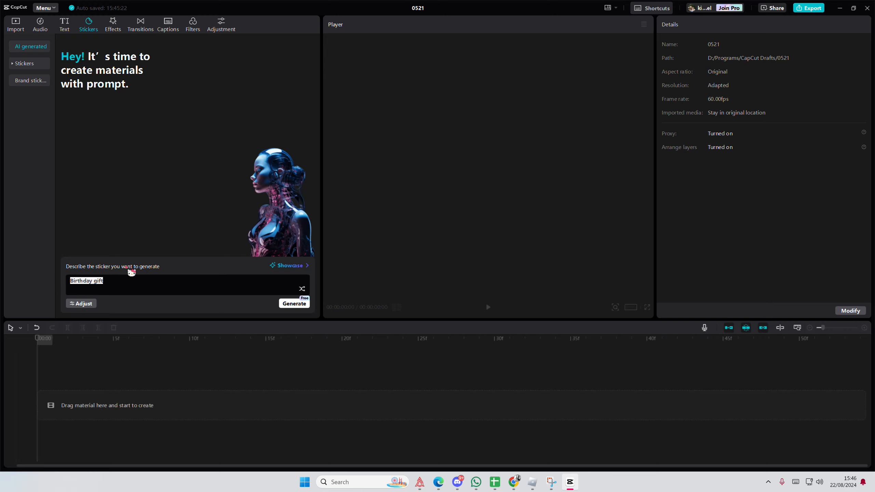
- Replace the 'Birthday gifts' prompt with 'retro pink blue skateboard'
text(retro)
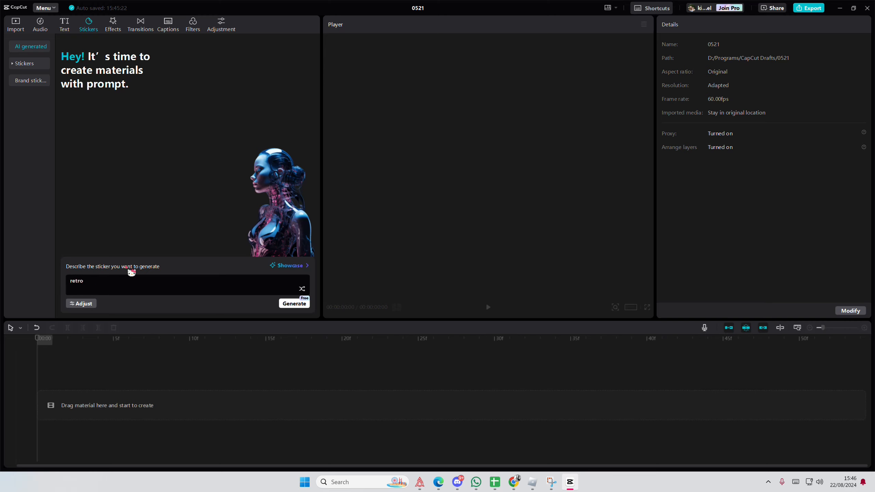
text(skateb)
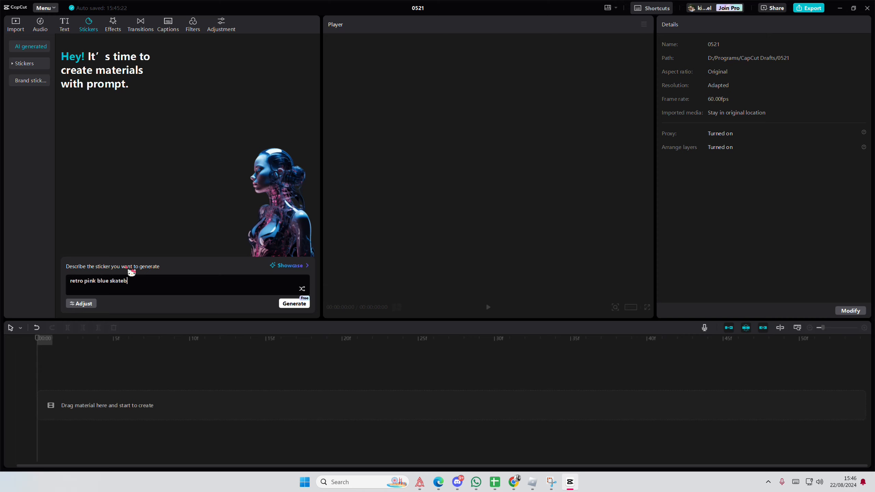
text(oard)
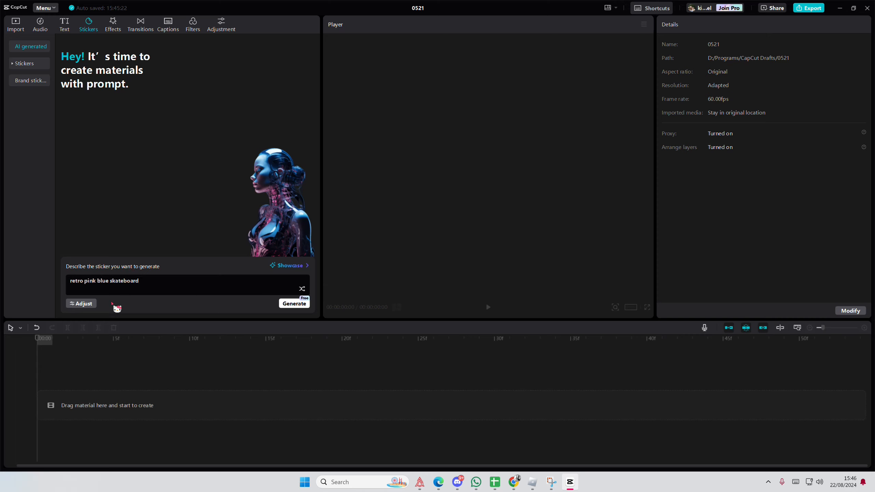
- Generate stickers for 'retro pink blue skateboard' and allow prompt storage; four results fail
click(81, 304)
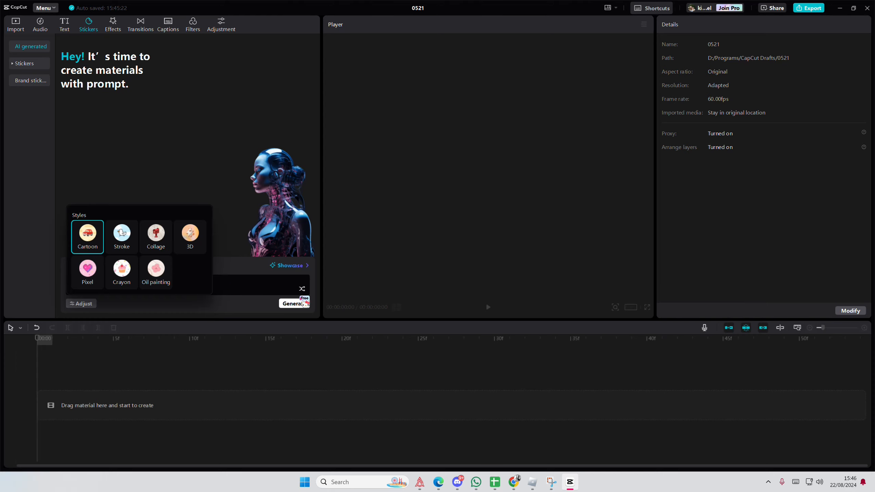
text(retro pink blue skateboard)
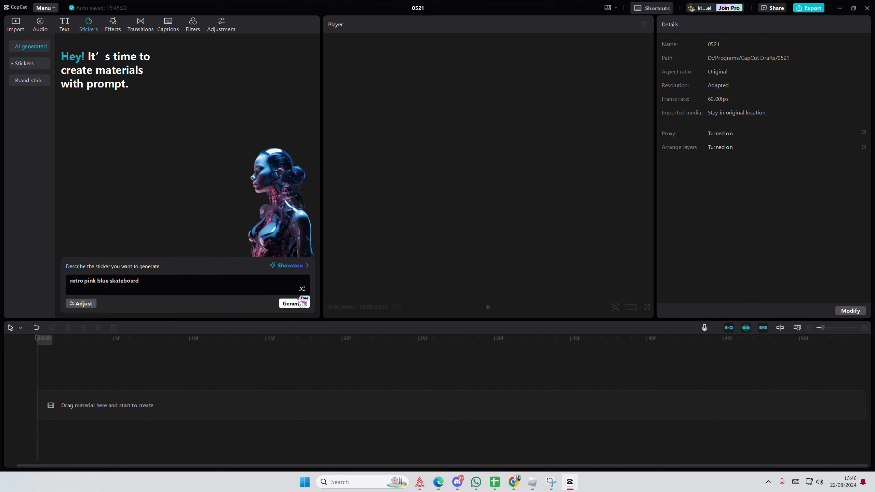
click(293, 303)
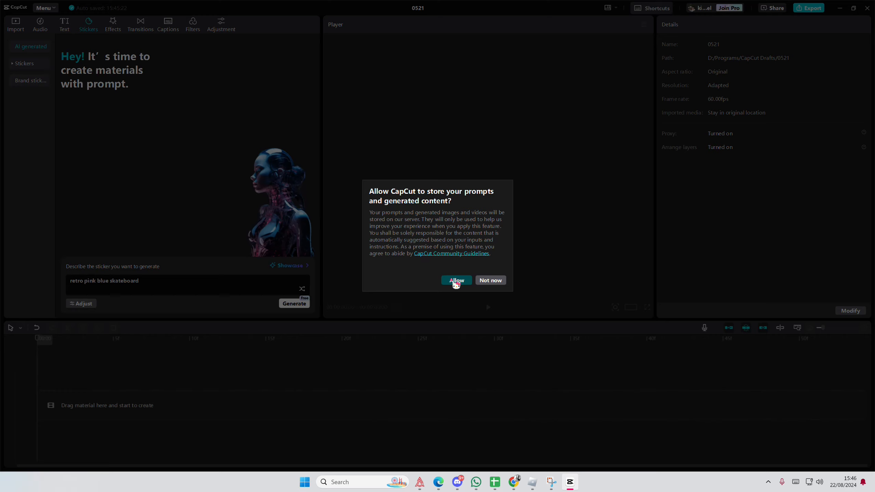
click(456, 280)
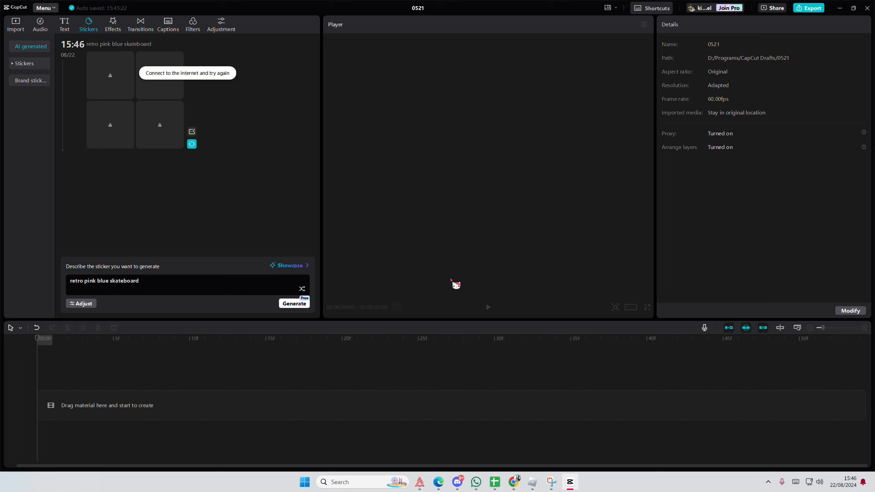
- Retry the failed skateboard results and open the first empty thumbnail
click(192, 144)
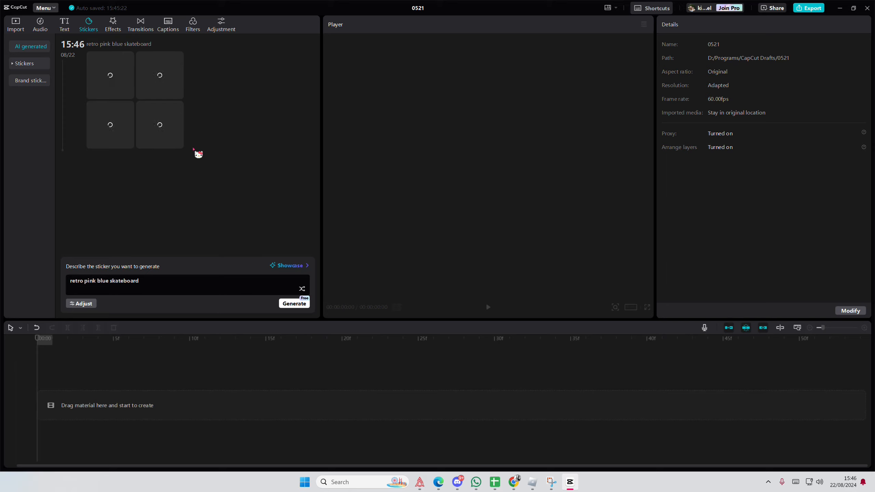
mouse_move(270, 178)
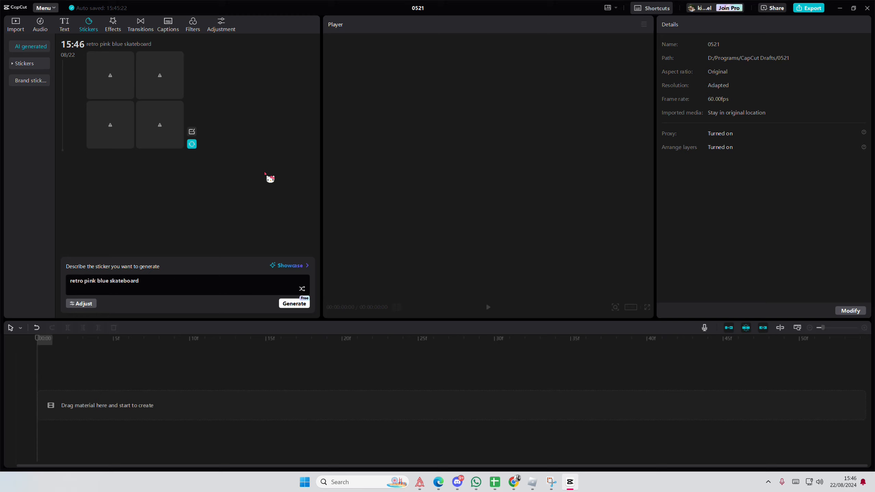
mouse_move(129, 77)
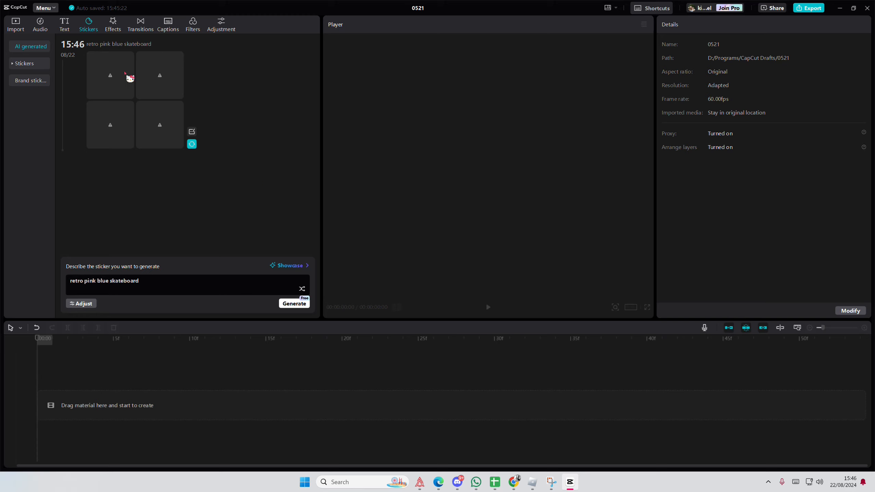
click(294, 303)
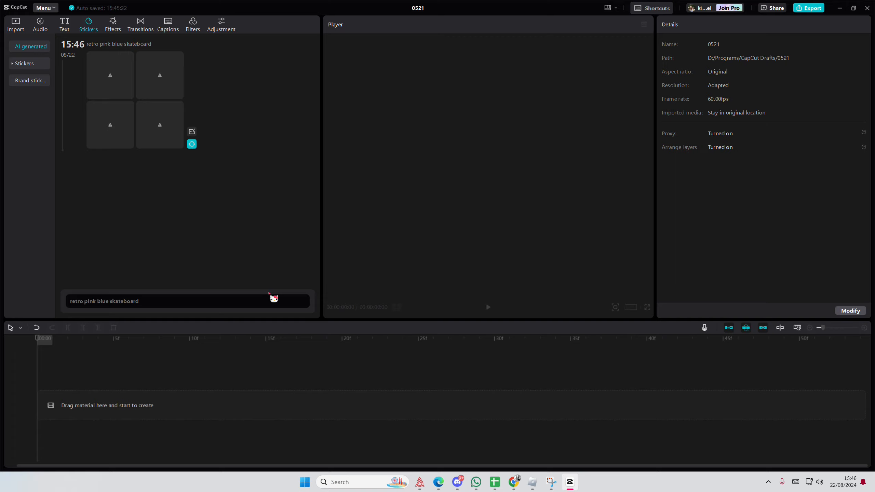
- Run the 'retro pink blue skateboard' generation again, yielding four more empty slots
click(294, 303)
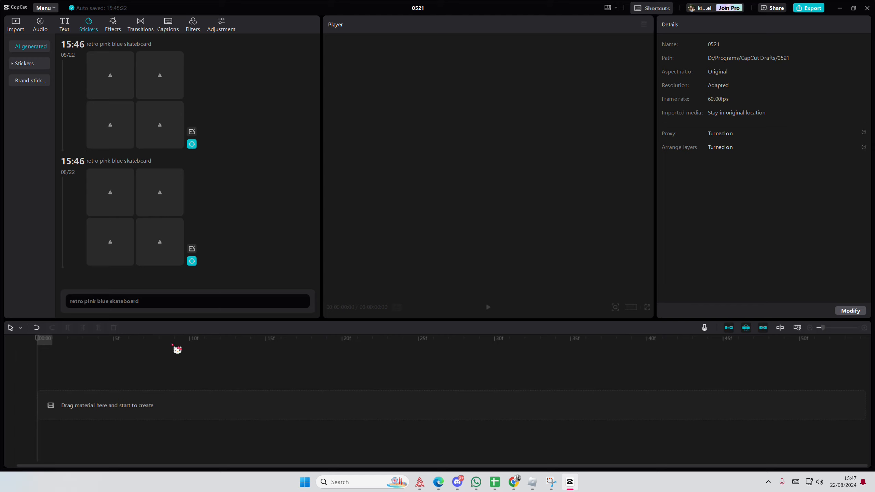
mouse_move(221, 235)
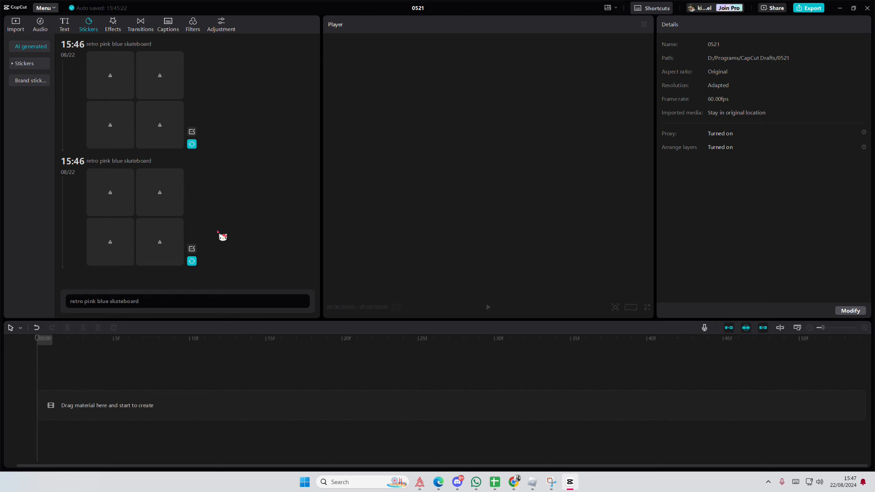
mouse_move(563, 405)
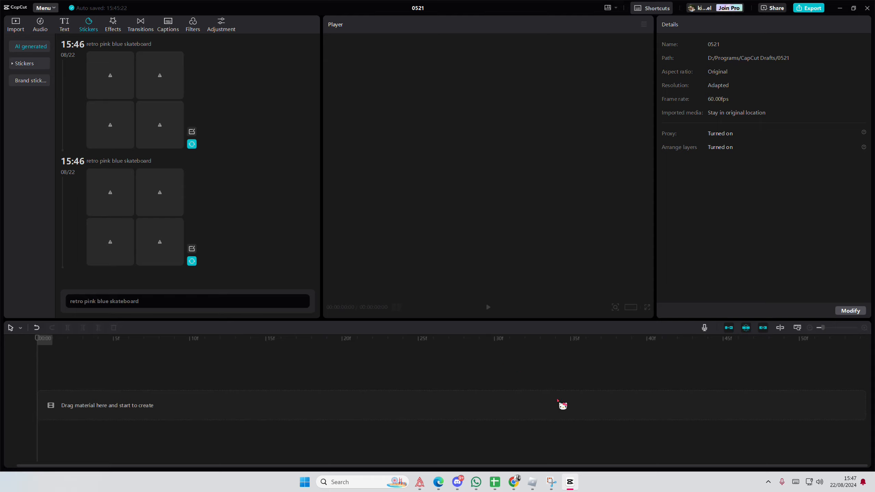